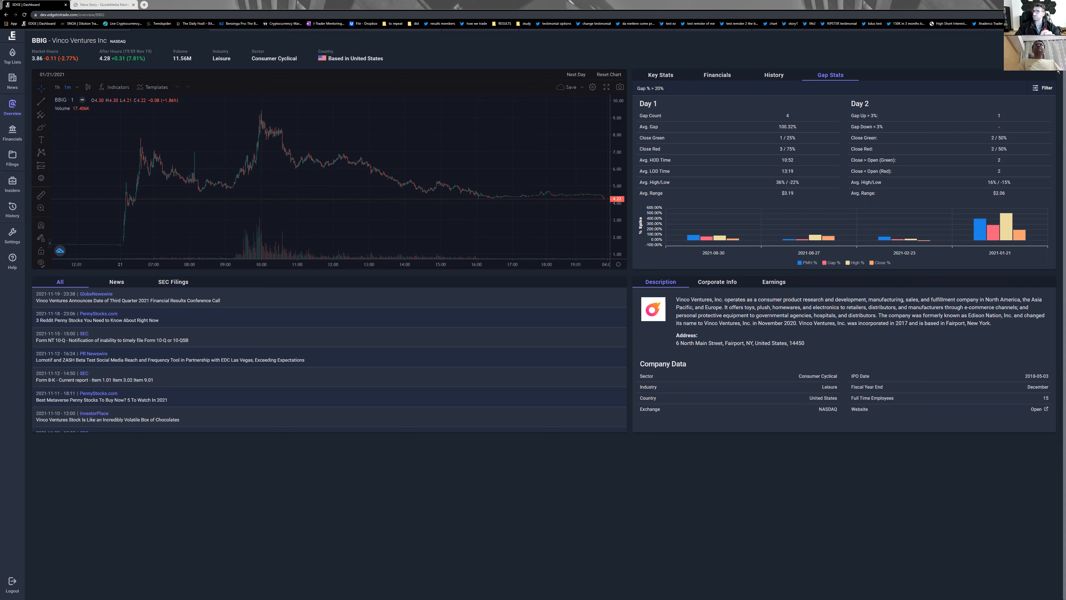
mouse_move(981, 105)
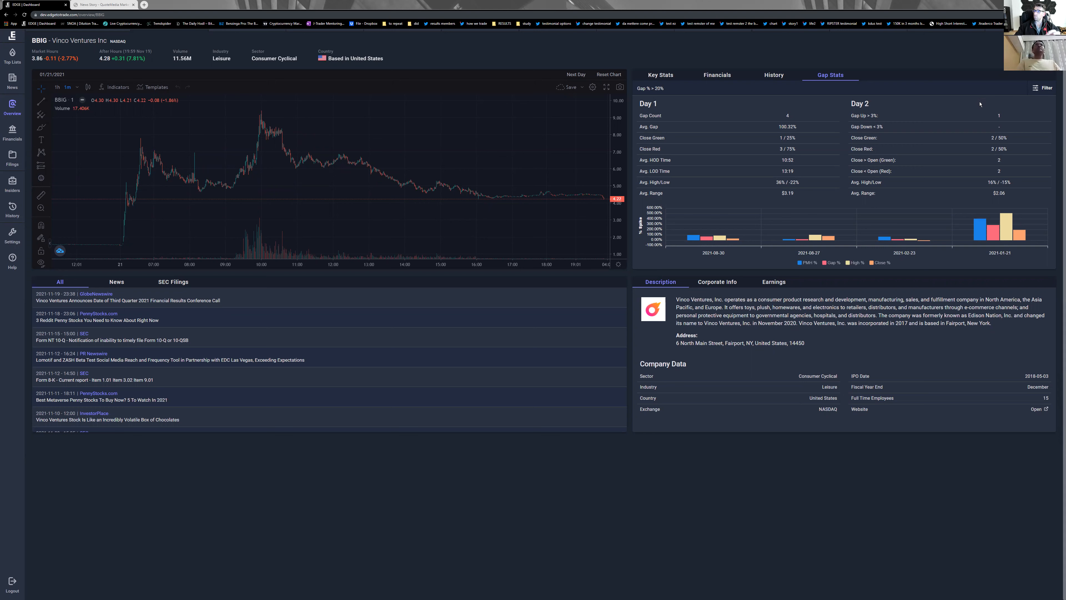
mouse_move(897, 162)
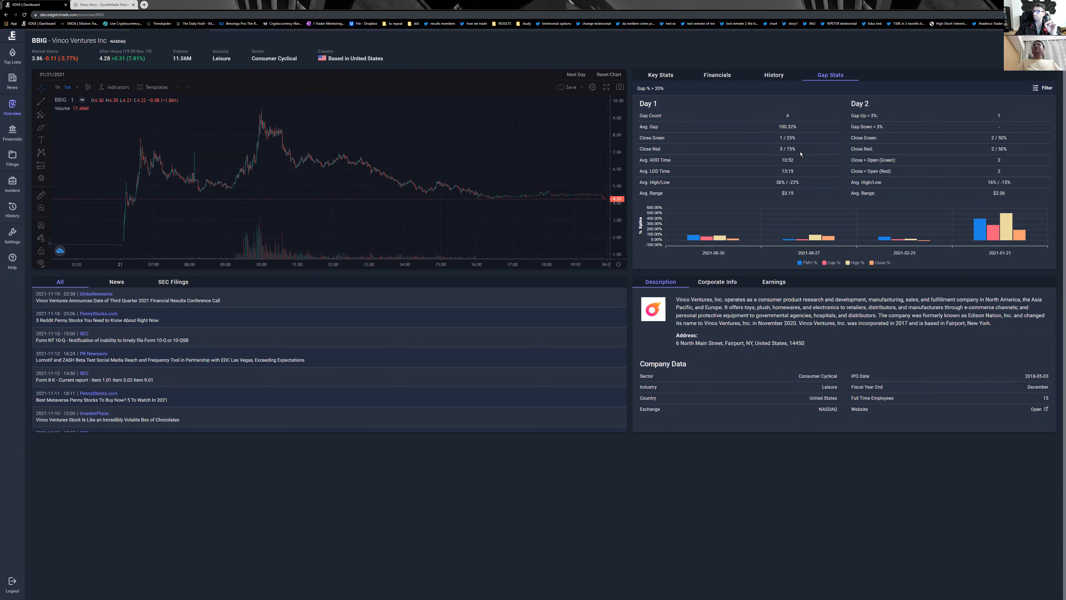
mouse_move(770, 160)
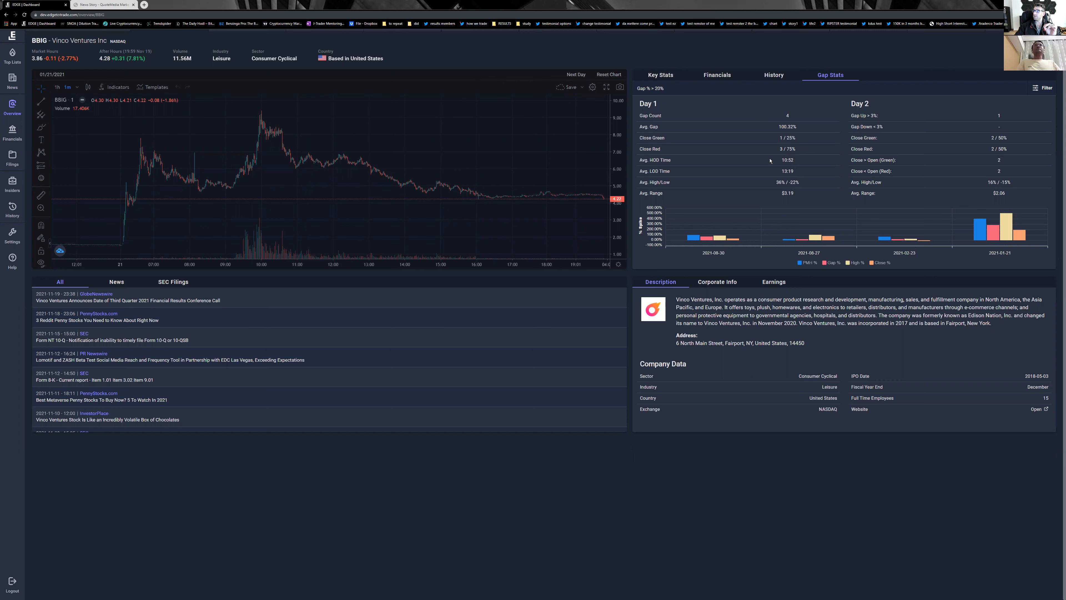
Highlight BBIG's Day 1 Close Red ratio, 3 of 4 gaps (75%), in Gap Stats
double_click(788, 148)
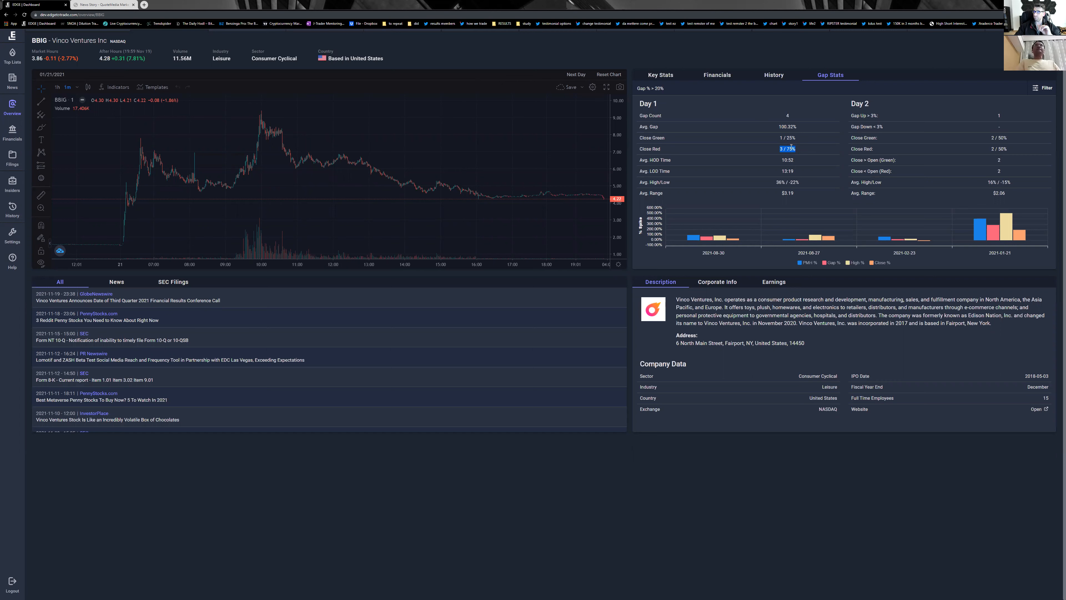
mouse_move(801, 163)
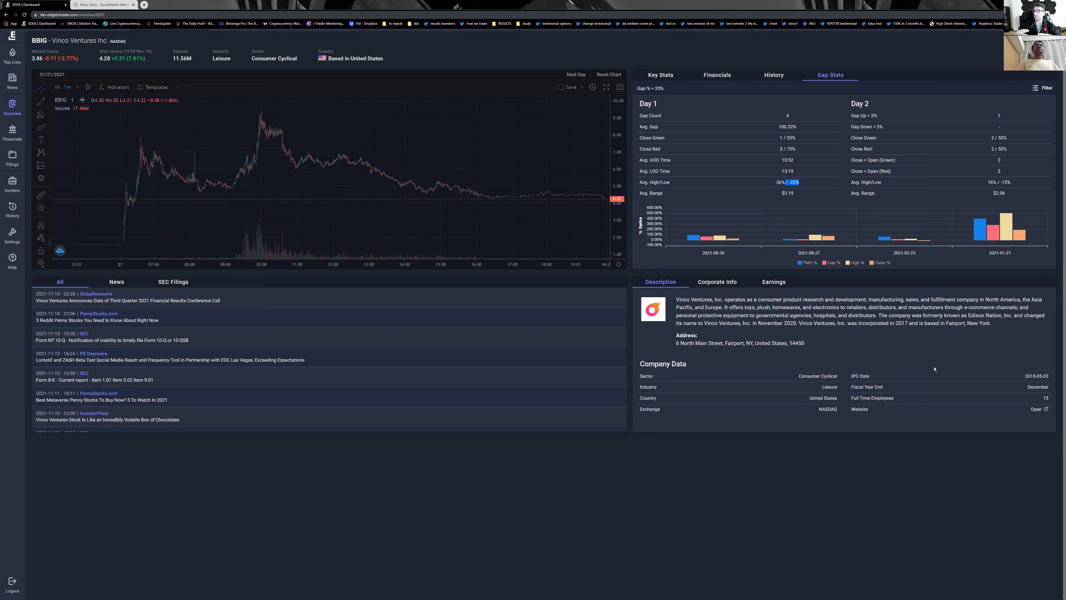
mouse_move(797, 119)
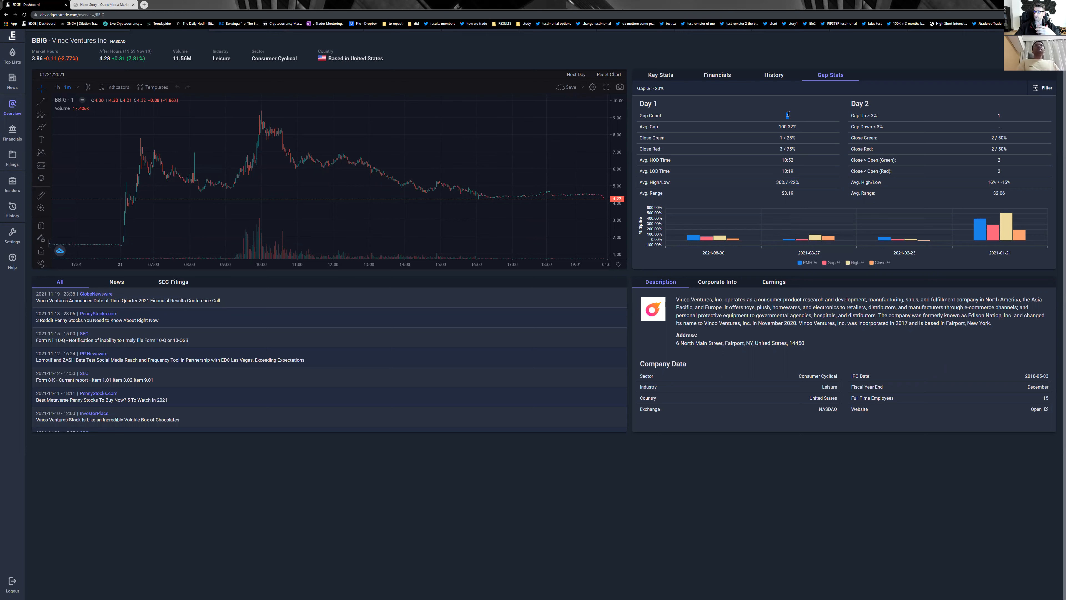
mouse_move(806, 151)
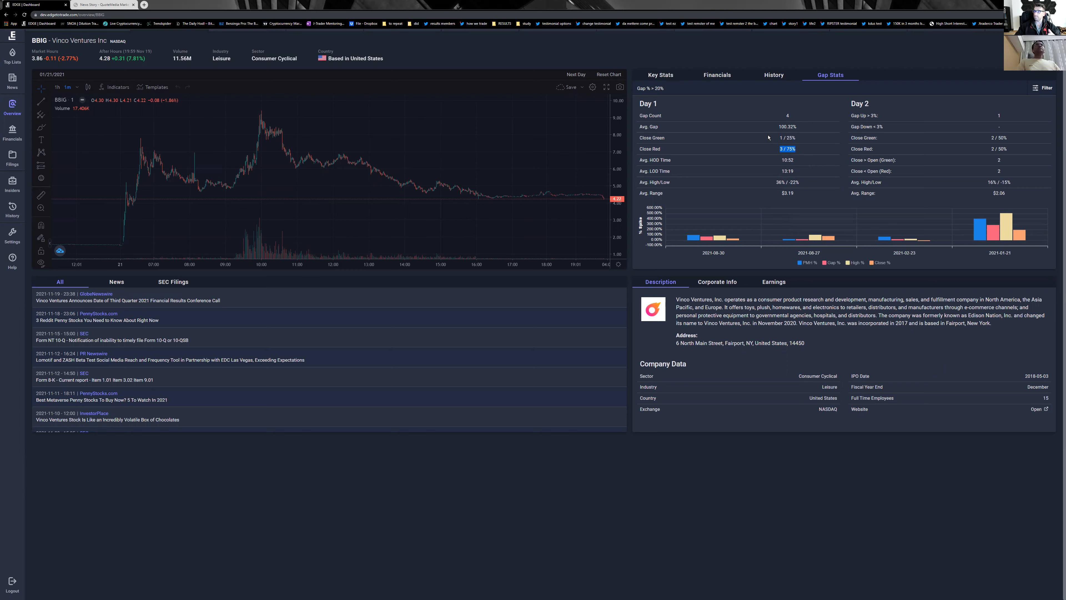
mouse_move(777, 124)
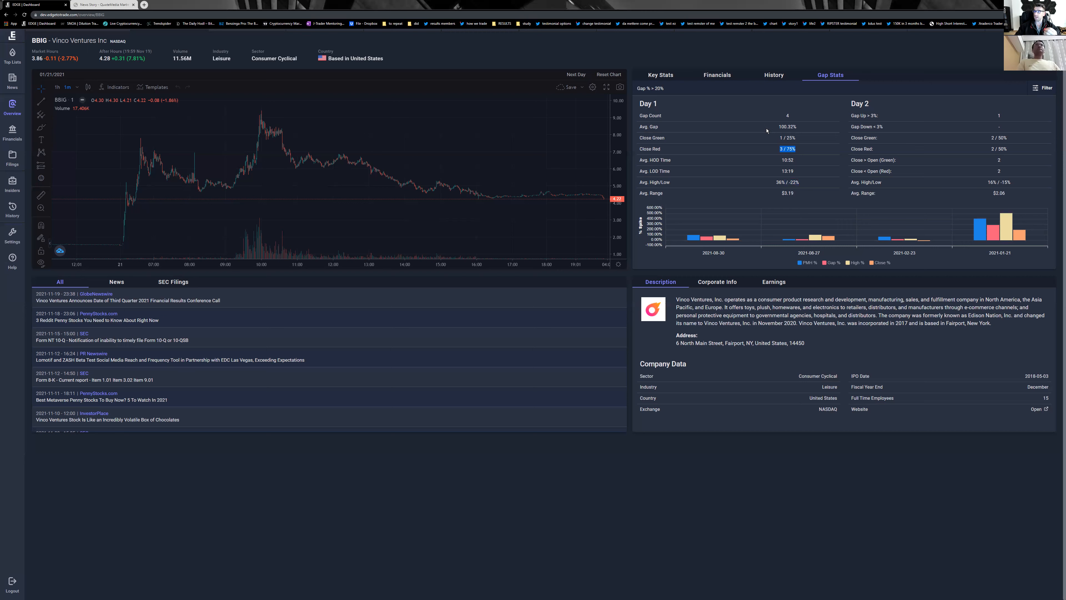
mouse_move(751, 128)
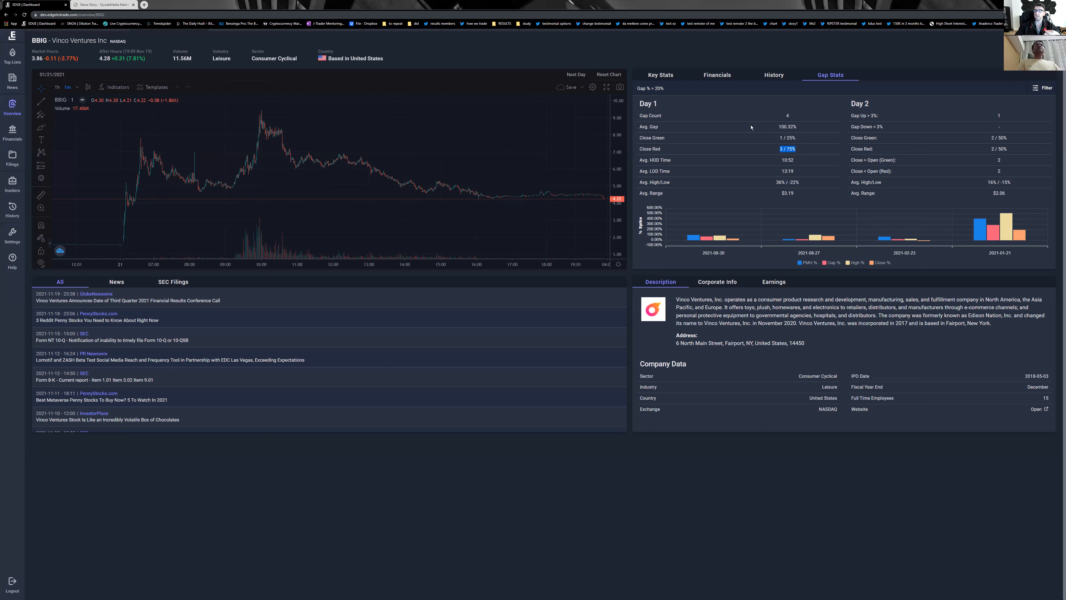
mouse_move(776, 138)
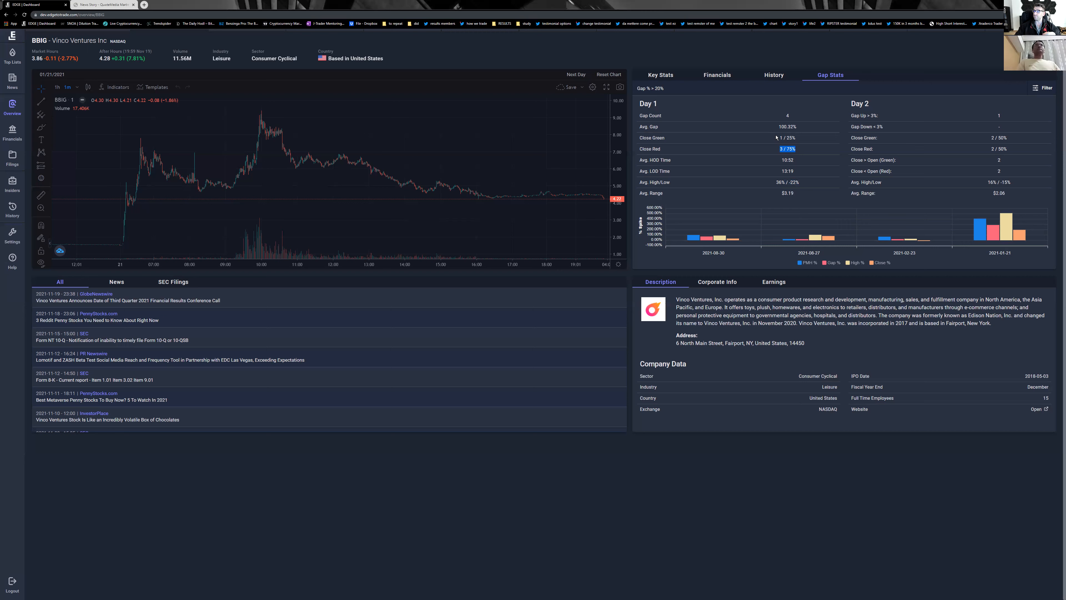